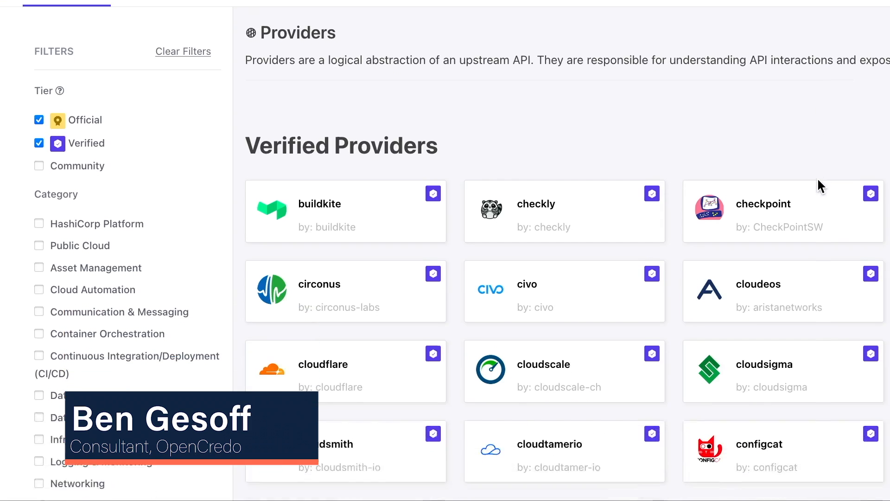
{"action": "scroll", "scroll_direction": "down", "scroll_amount": 3}
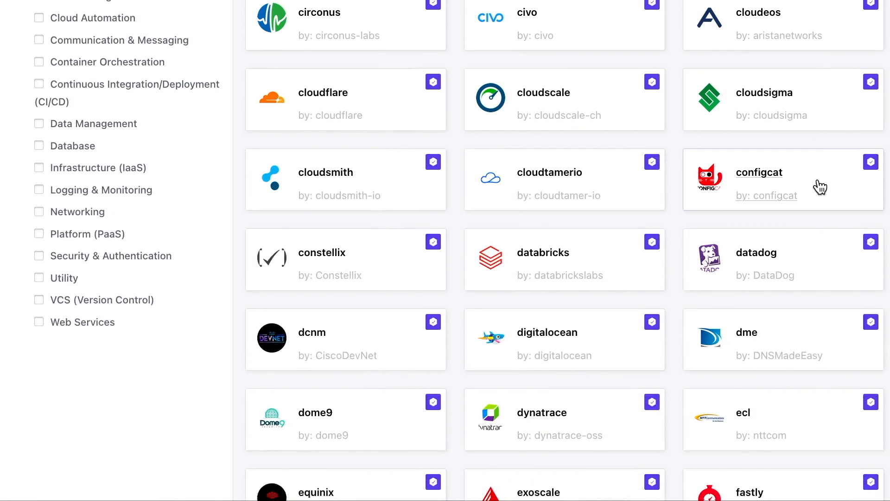
{"action": "scroll", "scroll_direction": "down", "scroll_amount": 3}
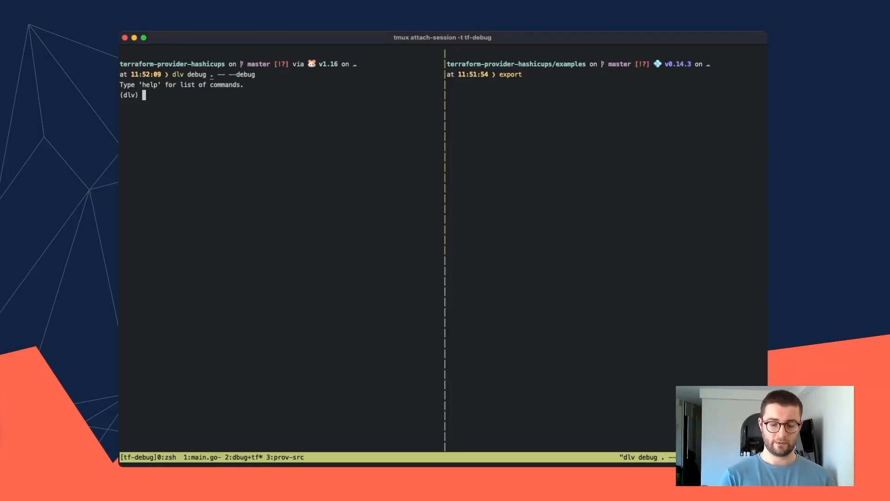
{"action": "type", "text": "b"}
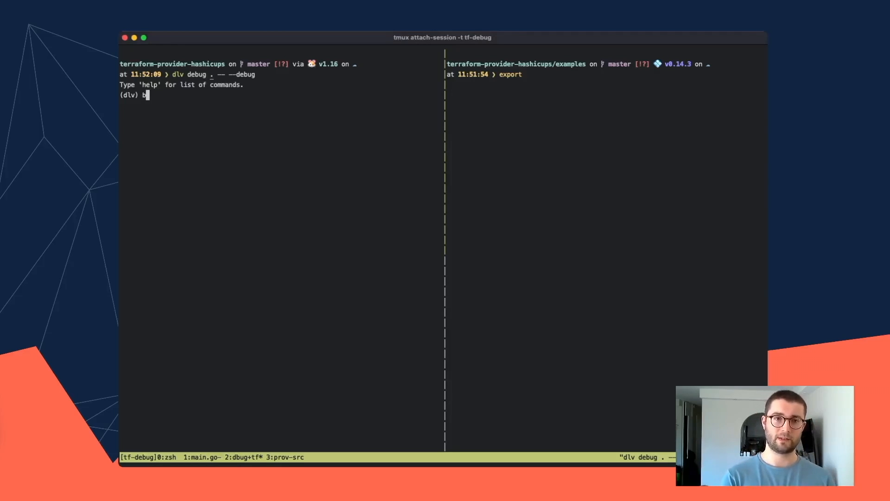
{"action": "type", "text": "reak"}
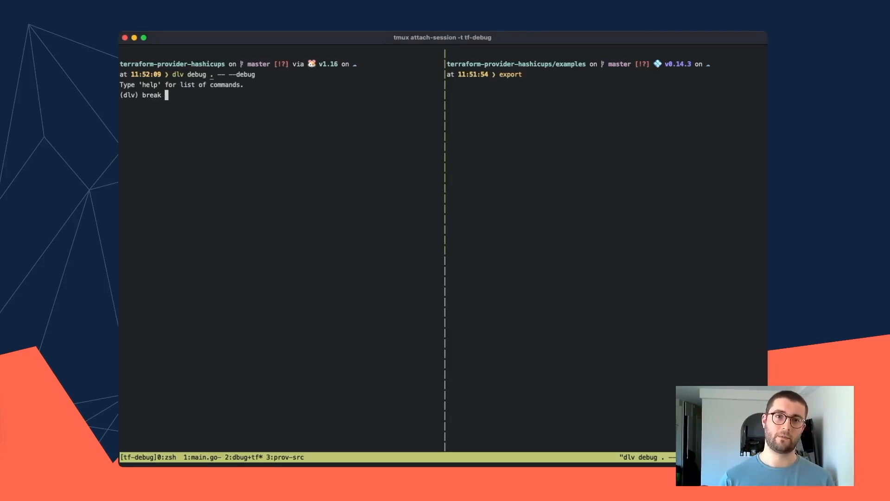
{"action": "type", "text": "resource0"}
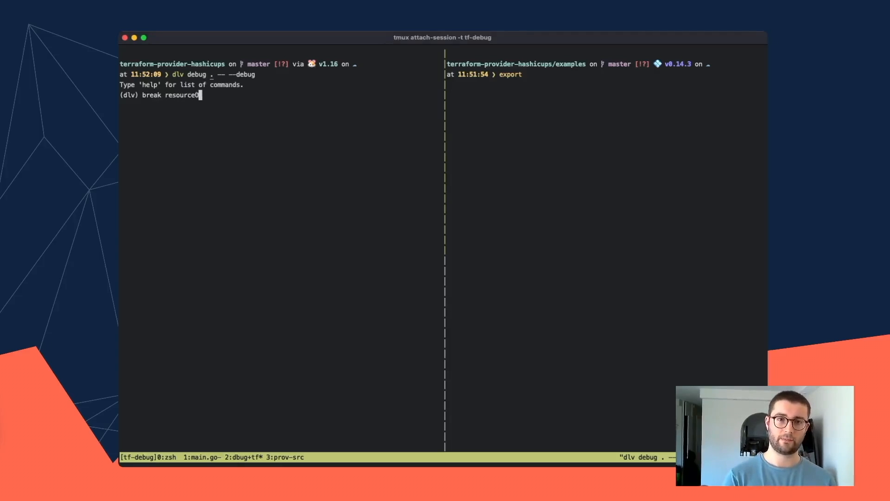
{"action": "type", "text": "OrderCreate"}
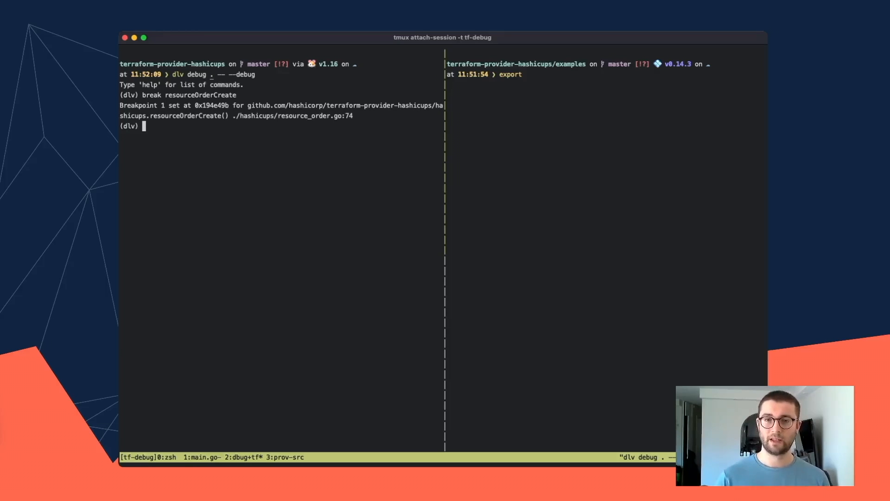
{"action": "type", "text": "continue"}
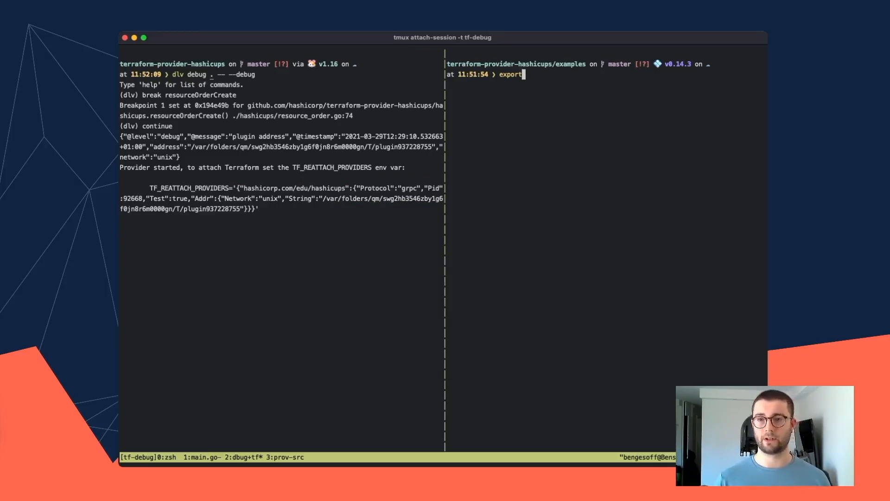
{"action": "type", "text": "TF_REATTACH_PROVIDERS='{\"hashicorp.com/edu/hashicups\":{\"Protocol\":\"grpc\",\"Pid\":92668,\"Test\":true,\"Addr\":{\"Network\":\"unix\",\"String\":\"/var/folders/qm/swg2hb3546zby1g6f0jn8r6m0000gn/T/plugin937228755"}
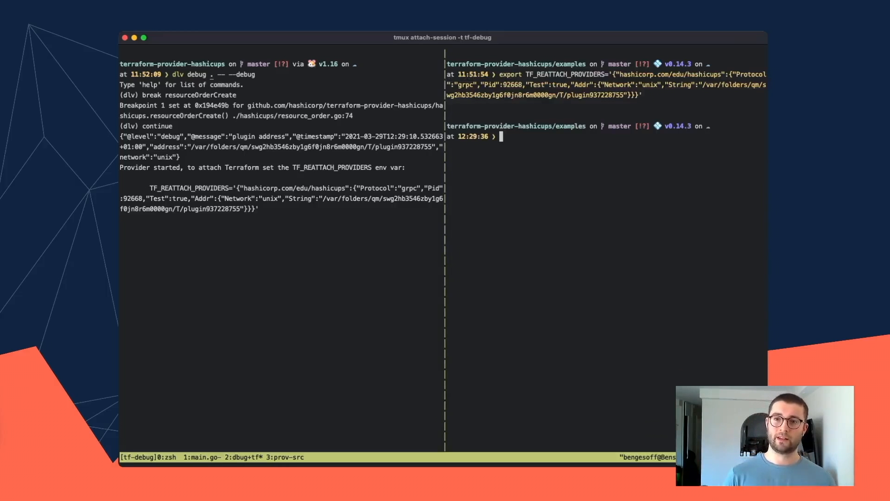
{"action": "type", "text": "terraform apply"}
{"action": "type", "text": "yes"}
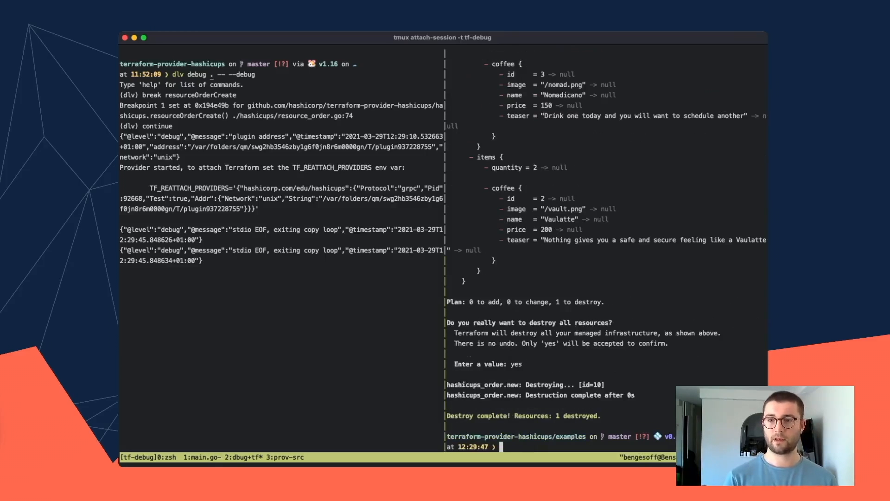
{"action": "type", "text": "terraform destroy"}
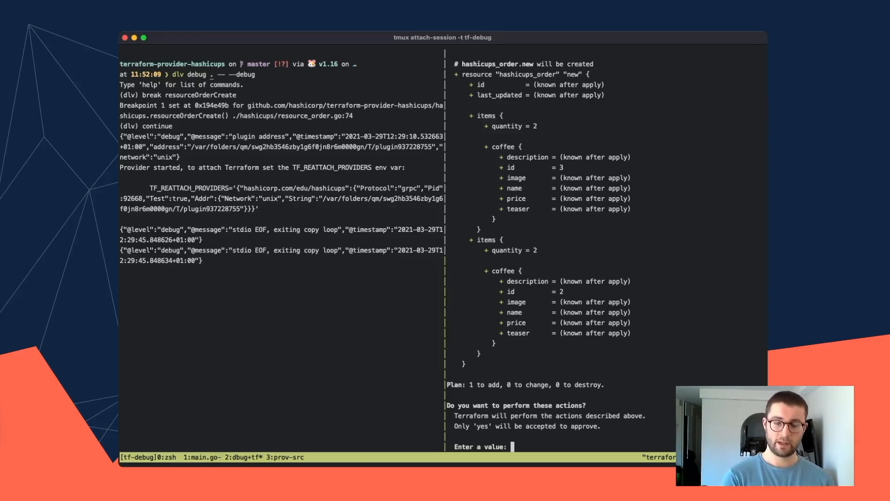
{"action": "type", "text": "yes"}
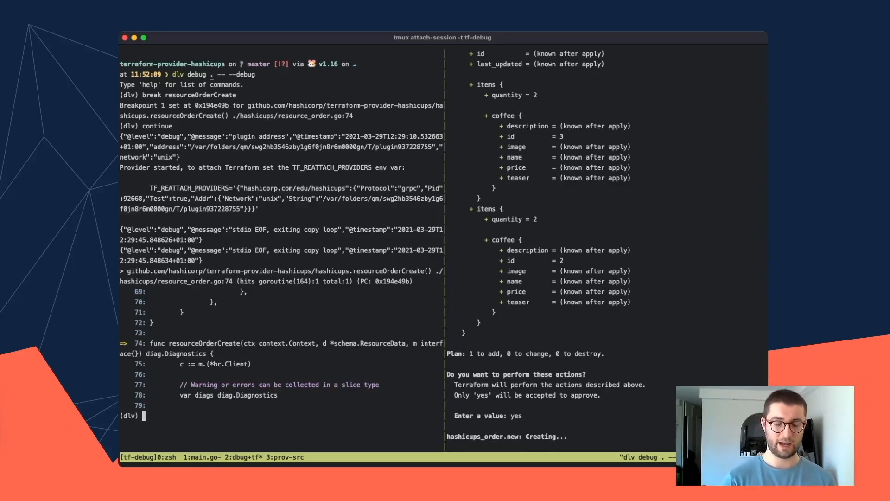
{"action": "type", "text": "next"}
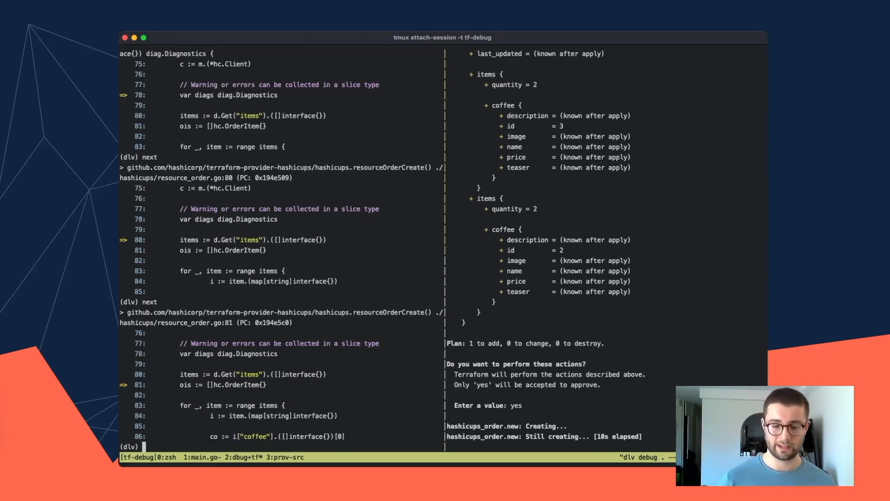
{"action": "type", "text": "locals"}
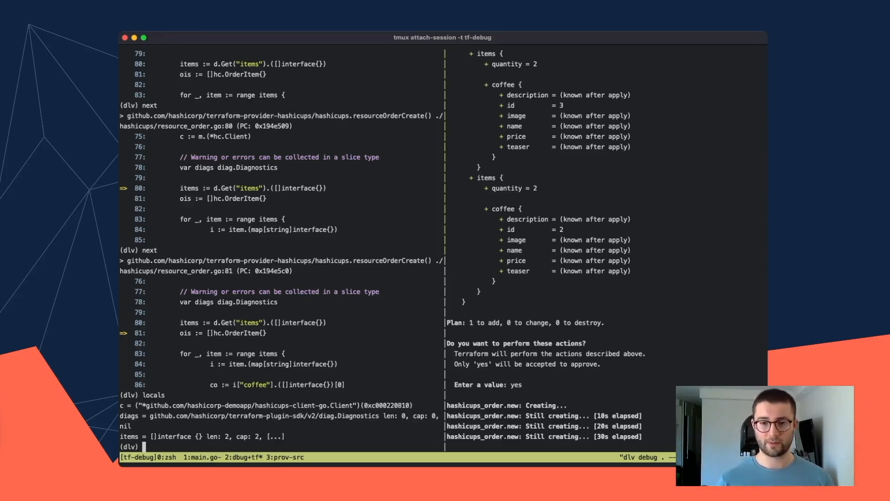
{"action": "type", "text": "c"}
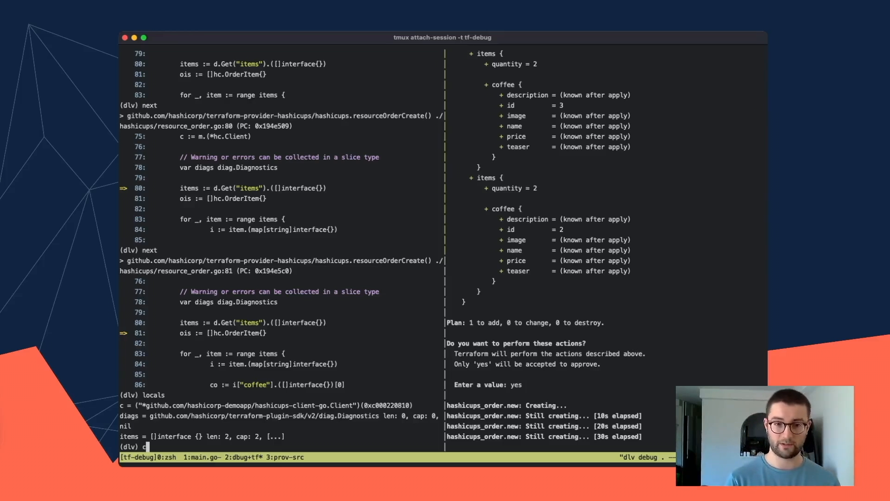
{"action": "type", "text": "ont"}
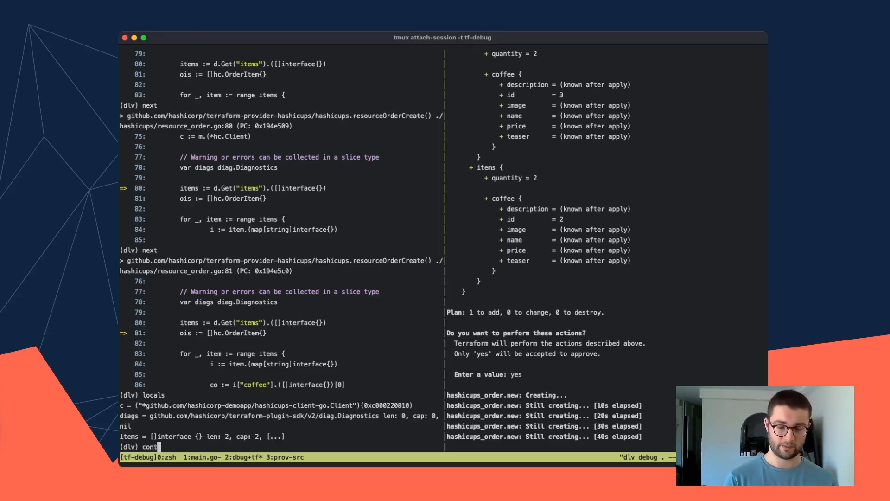